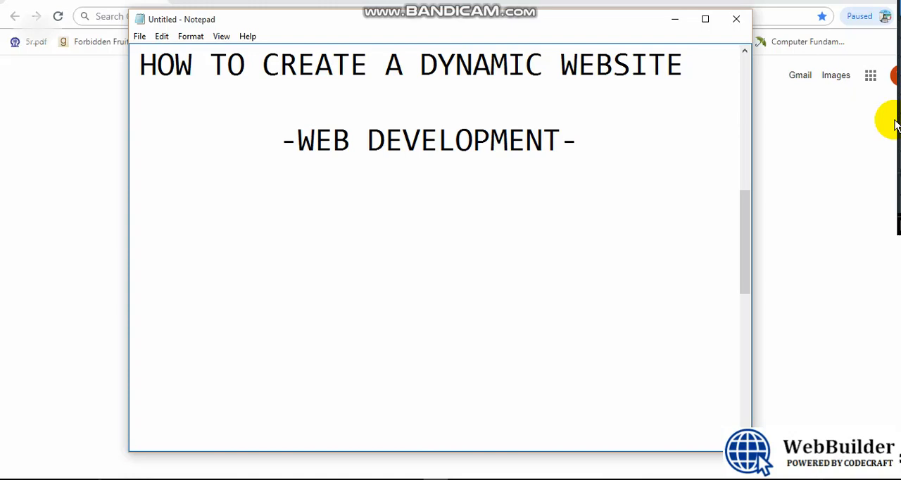
- Type the first dashed list item, HTML & CSS, below the heading
click(282, 141)
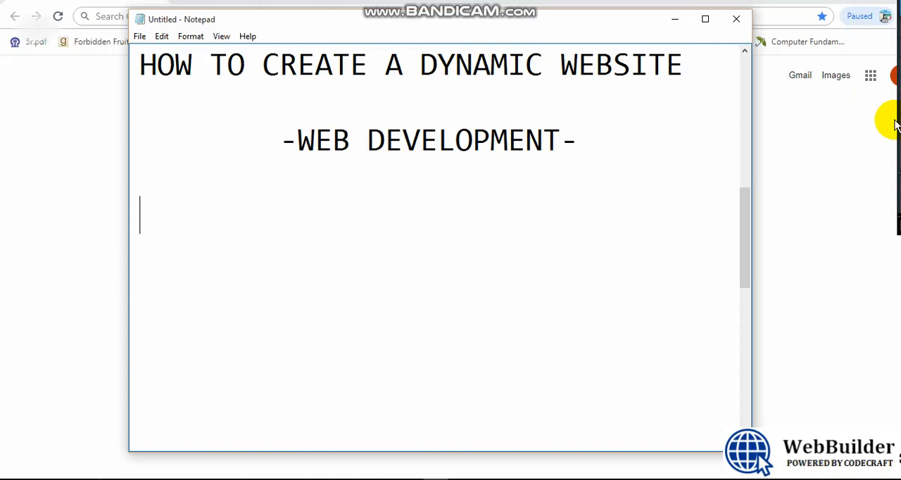
text(-)
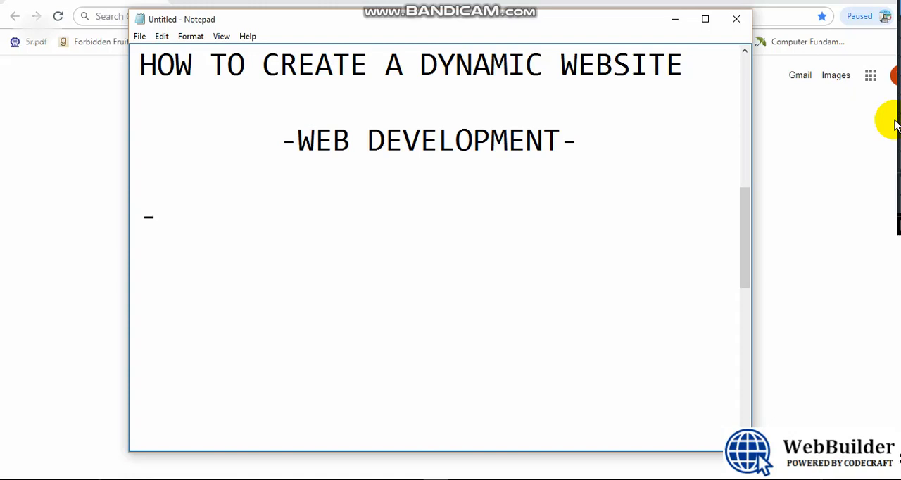
text(htmk)
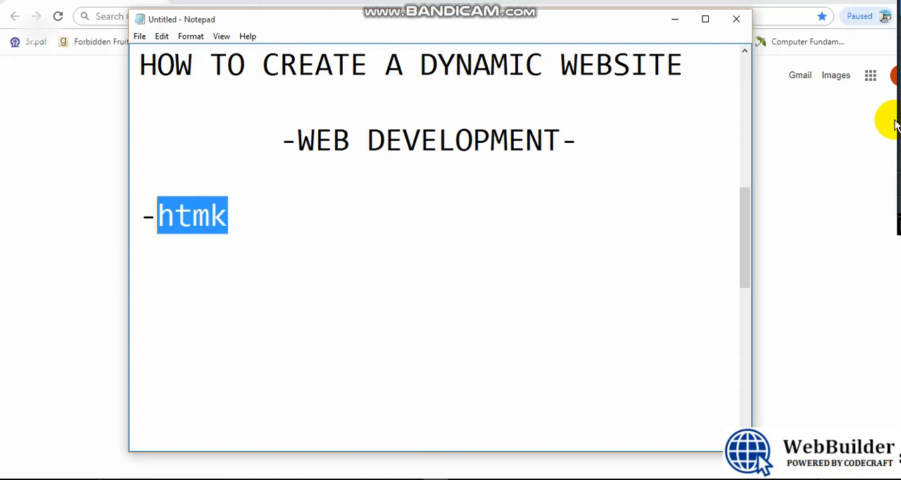
text(HTML)
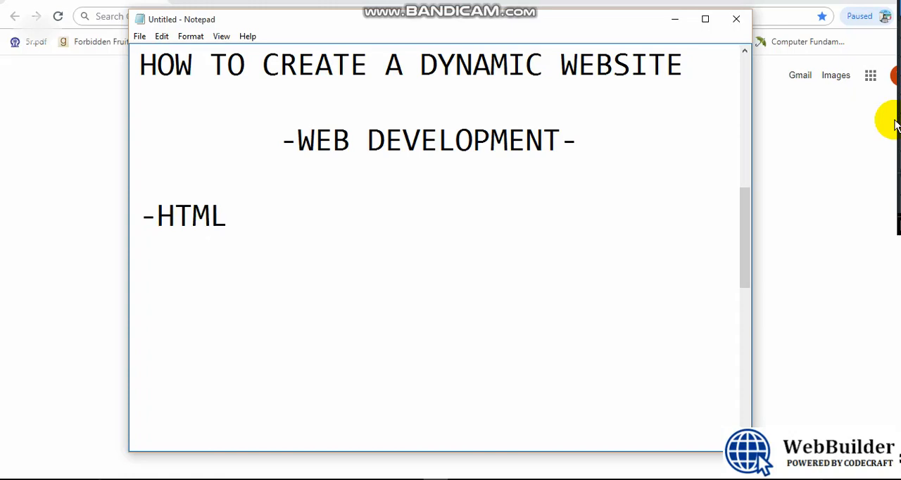
text(& CS)
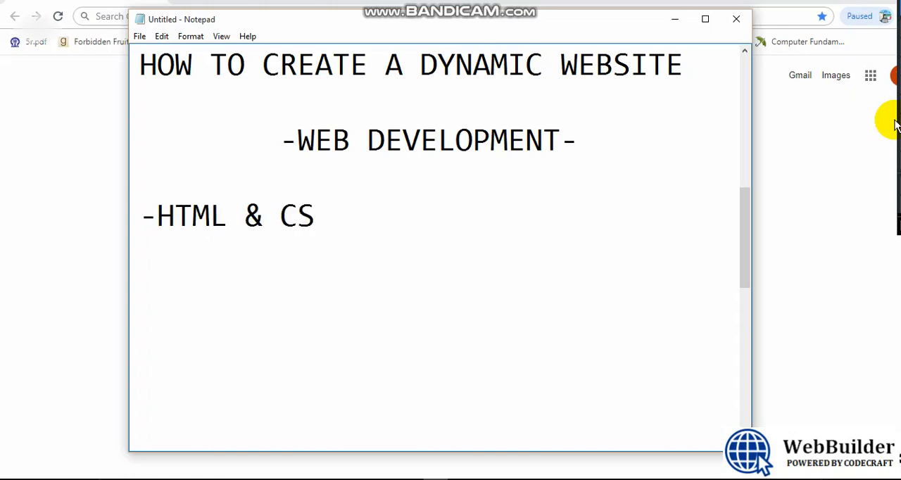
text(S)
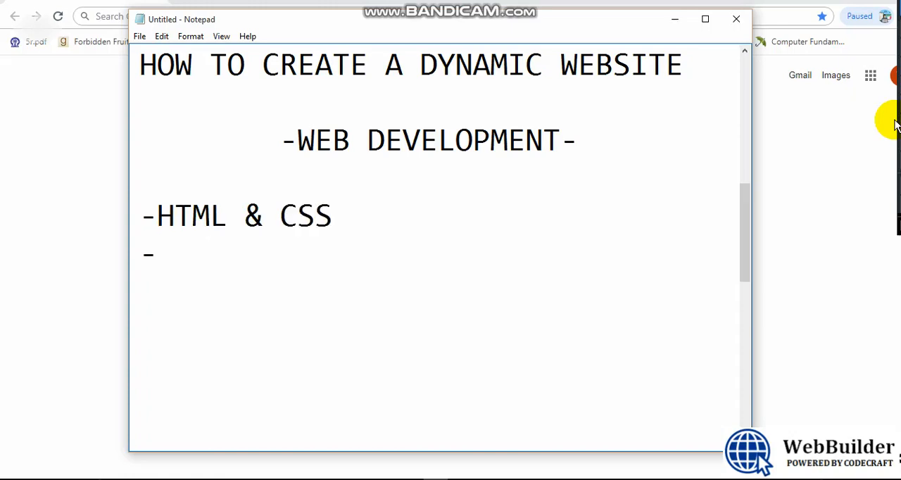
- Add JAVASCRIPT/jQUERY and PHP and MySQL as the next two list items
text(J)
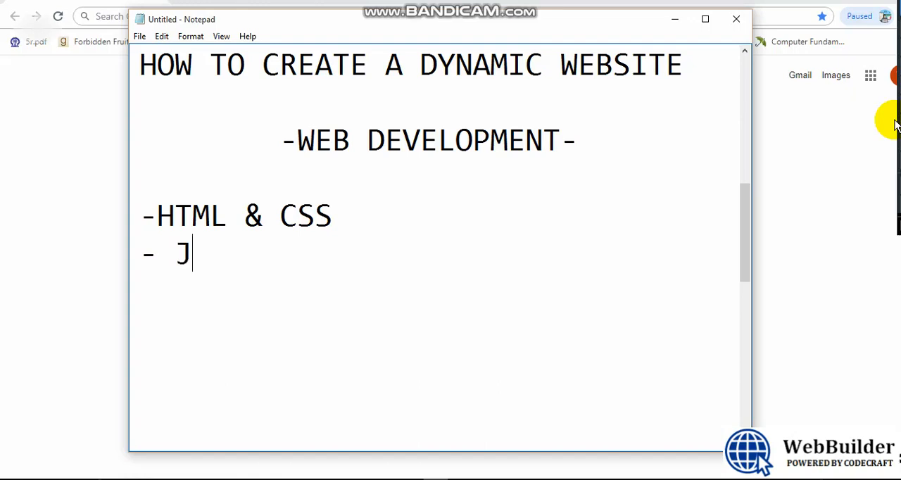
text(AVASCR)
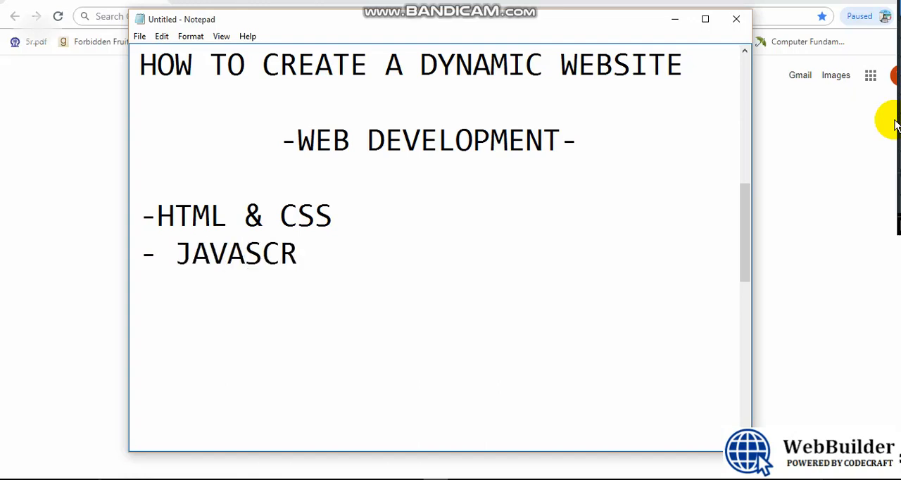
text(IPT)
text(-)
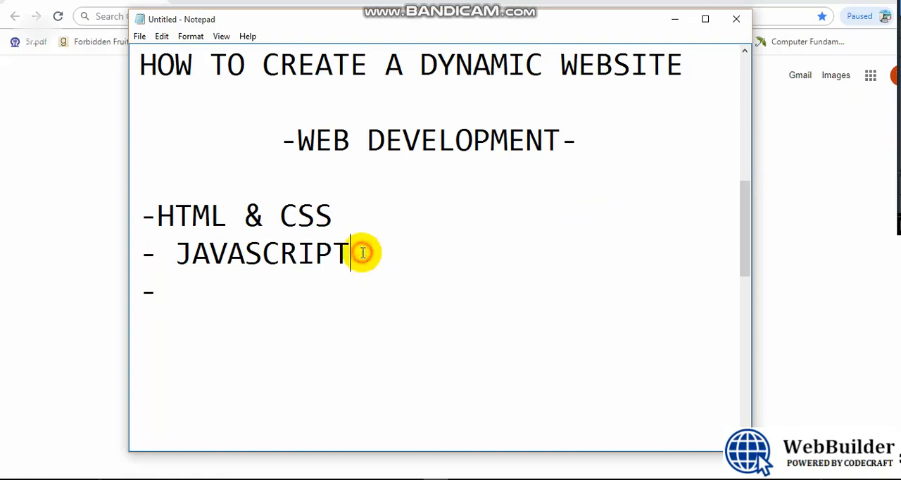
text(/jQ)
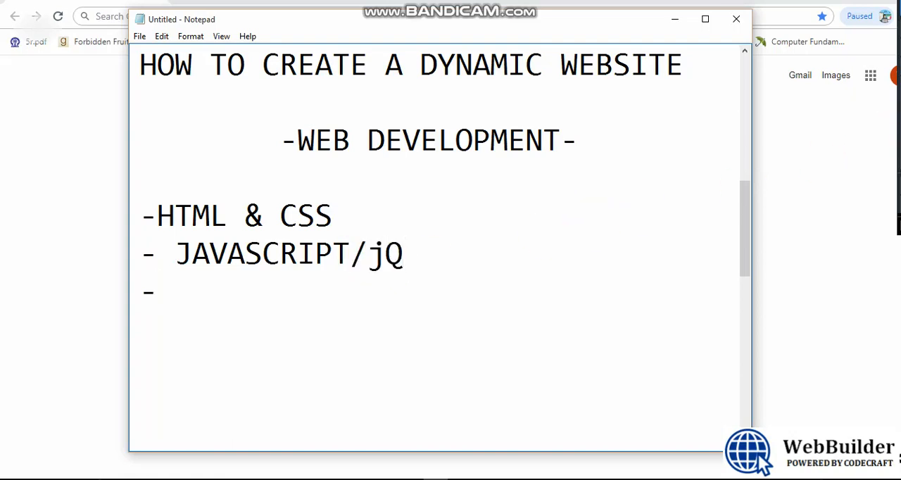
text(UER)
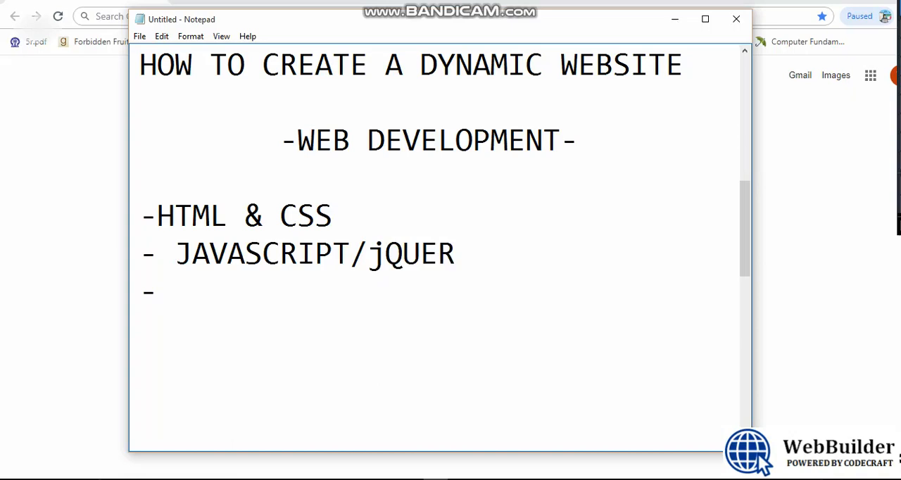
text(Y)
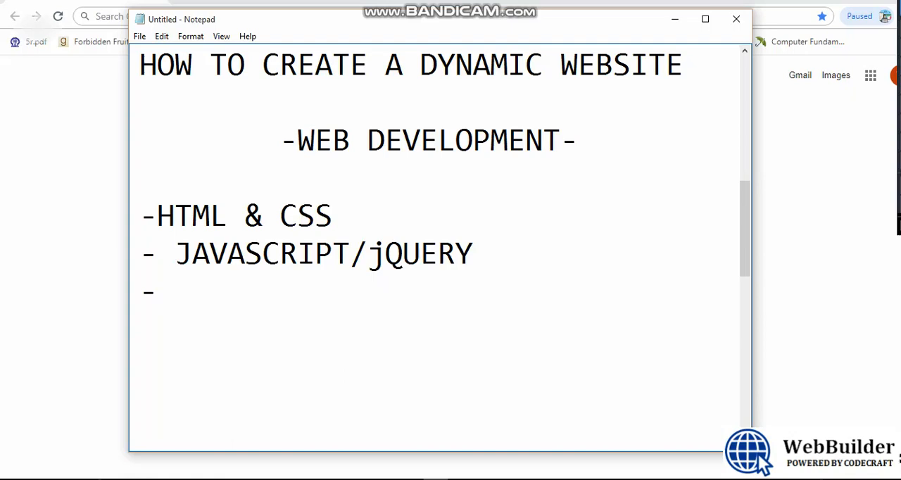
text(PHP)
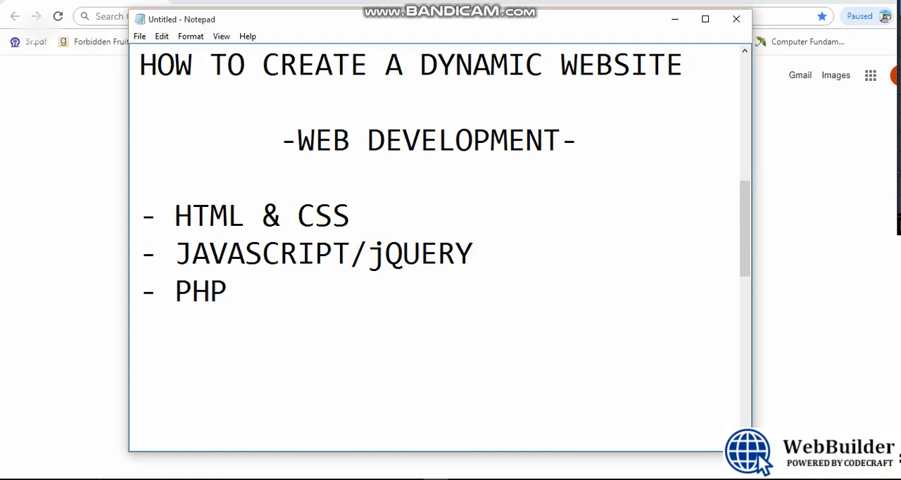
text(and M)
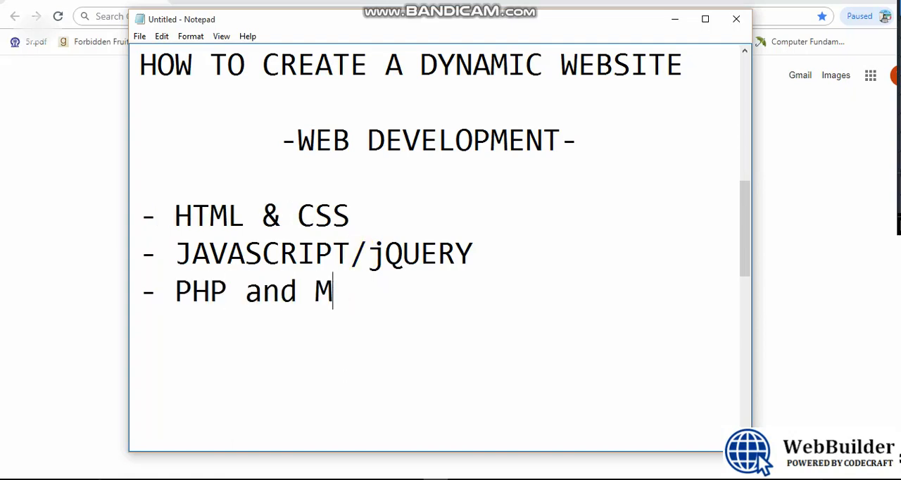
text(ySQL)
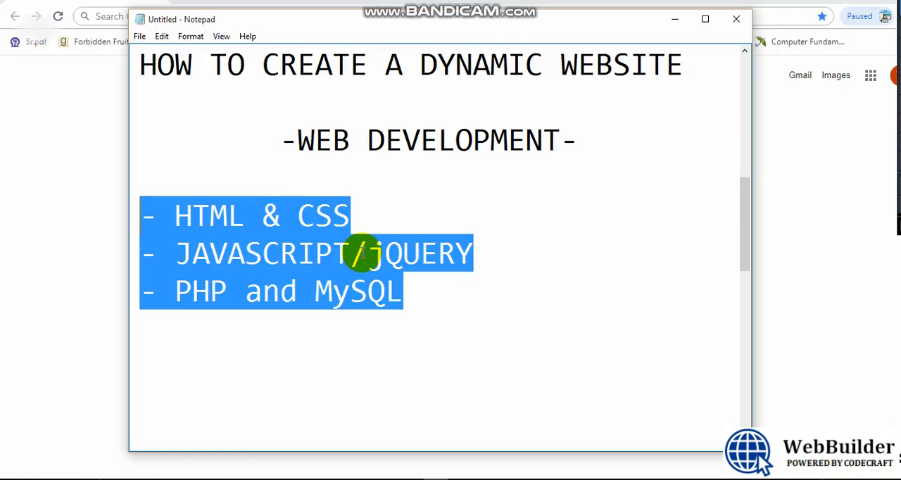
- Replace the list with HTML TUTORIAL, HTML Introduction and Editors & Browser lines, selecting 'Editors'
key(Delete)
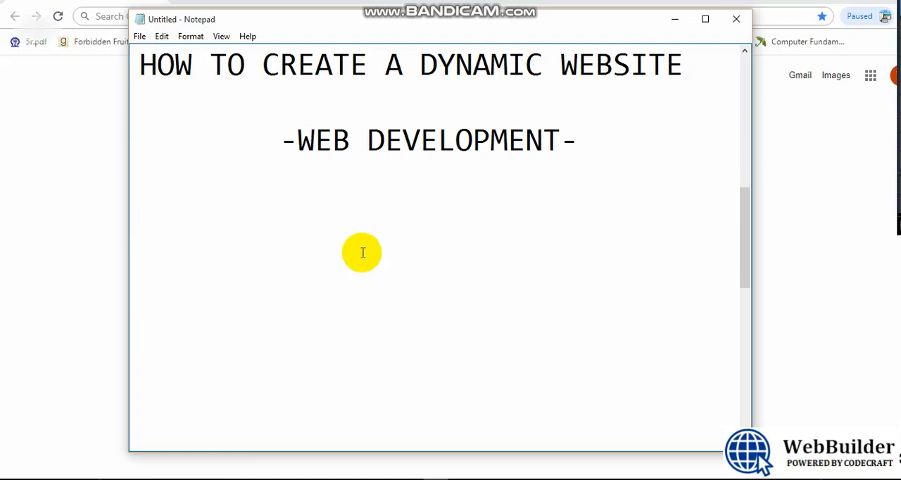
text(HTML TUTORIAL)
text(HTML HOME)
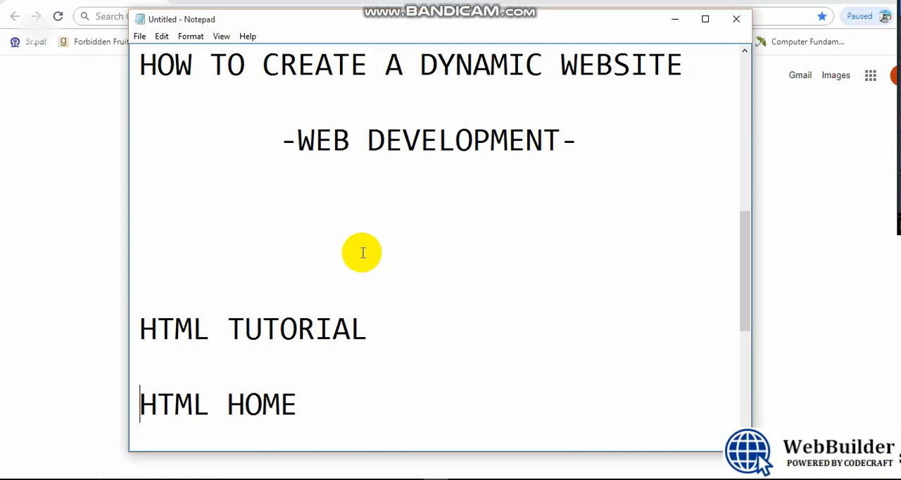
text(HTML Introduction)
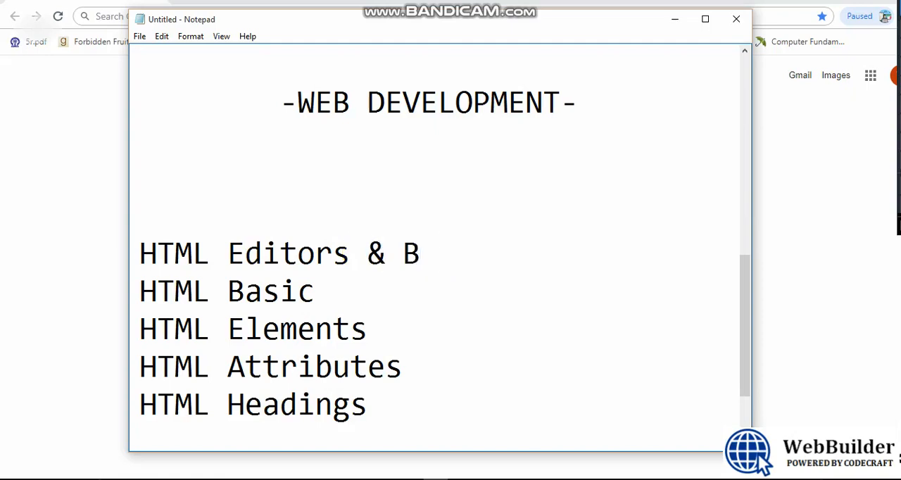
text(rowser)
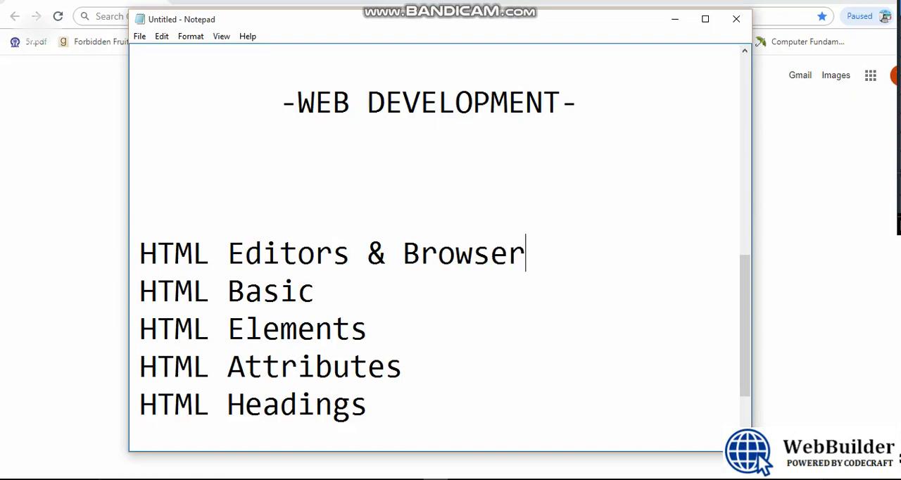
double_click(273, 253)
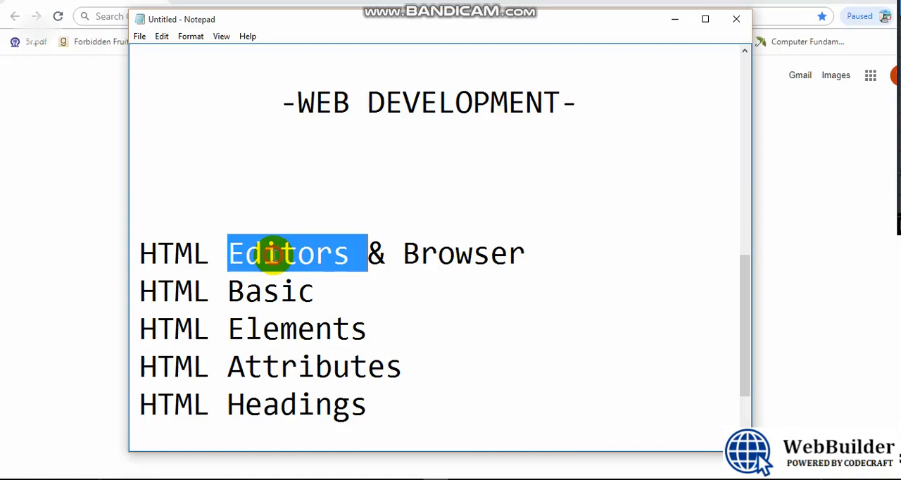
mouse_move(316, 254)
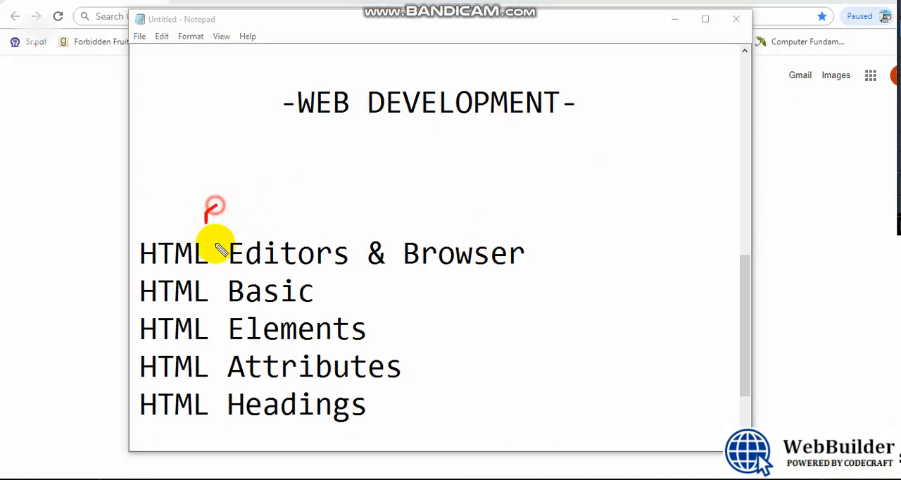
- Draw a red pen circle around 'Editors & Browser' in the notes
drag(233, 212, 235, 204)
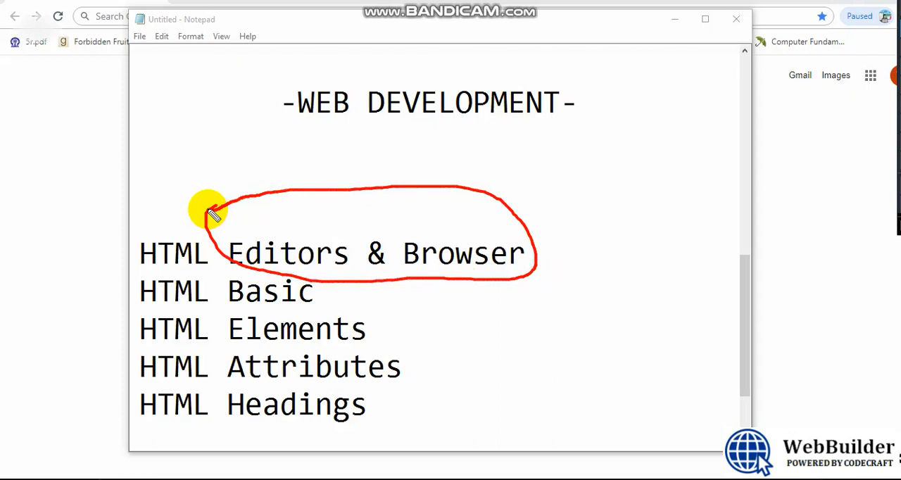
mouse_move(454, 282)
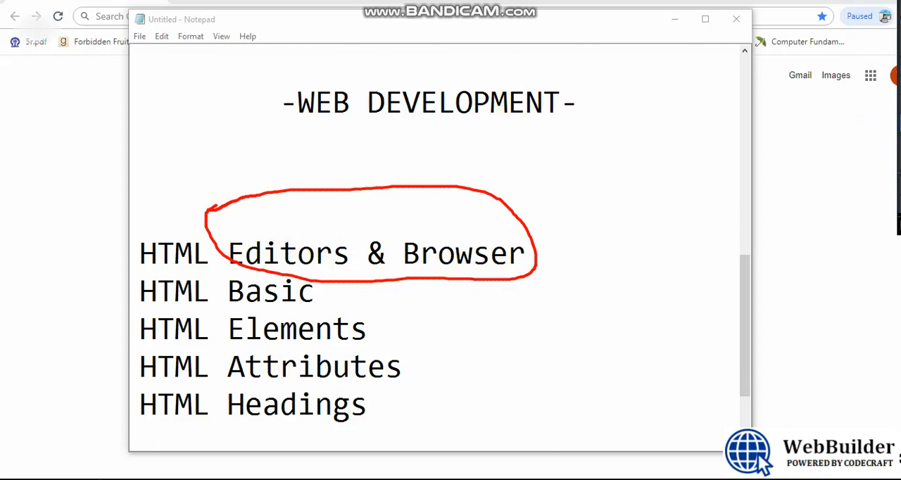
- Add numbered notes 1 Brackets, 2 Sublime and 3 Komodo above the topic list
click(341, 148)
text(B)
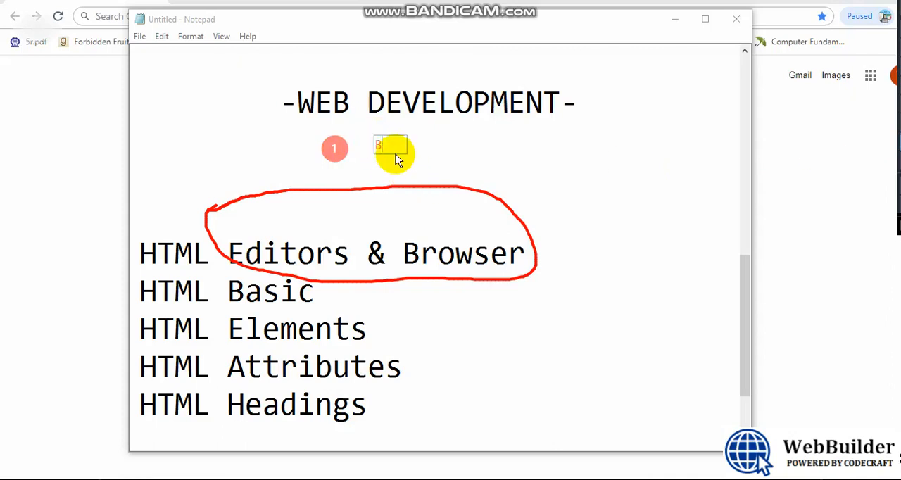
text(rac)
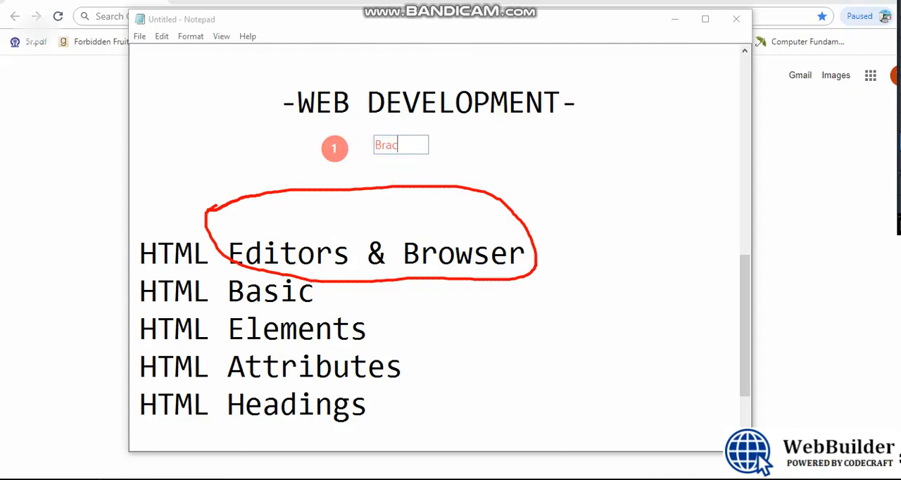
text(kets)
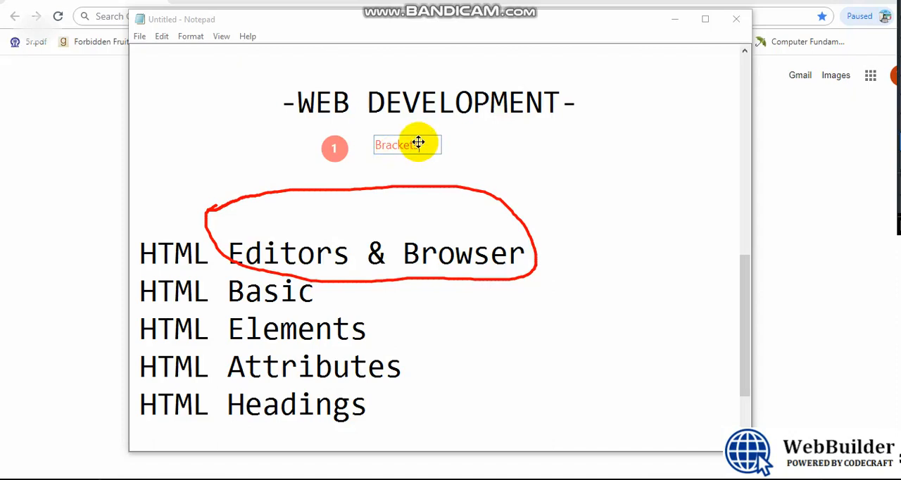
mouse_move(474, 140)
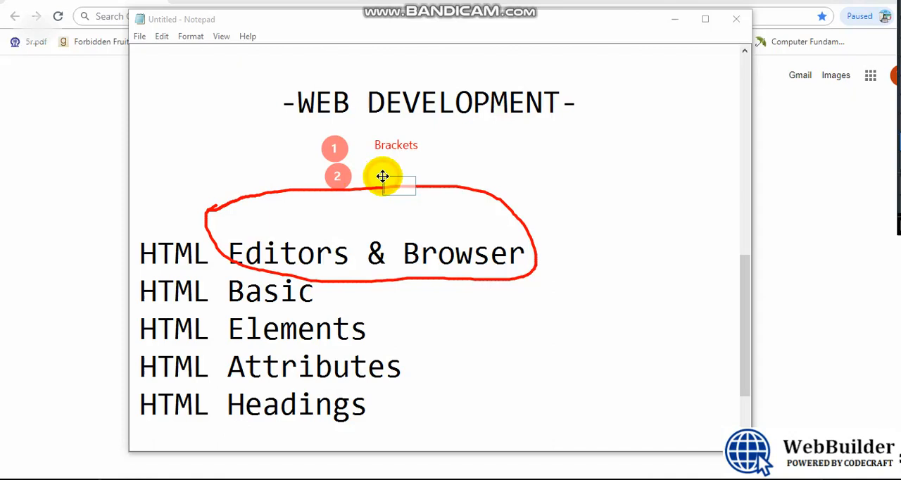
text(Sublime)
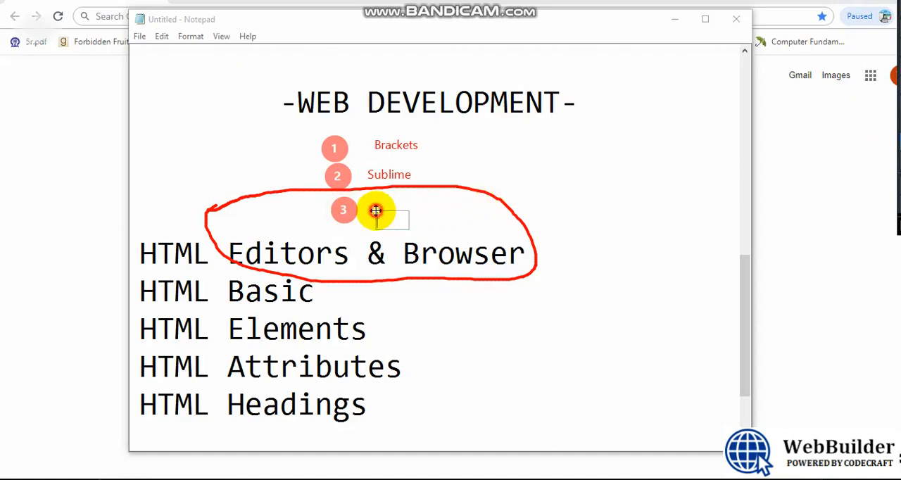
text(Komodo)
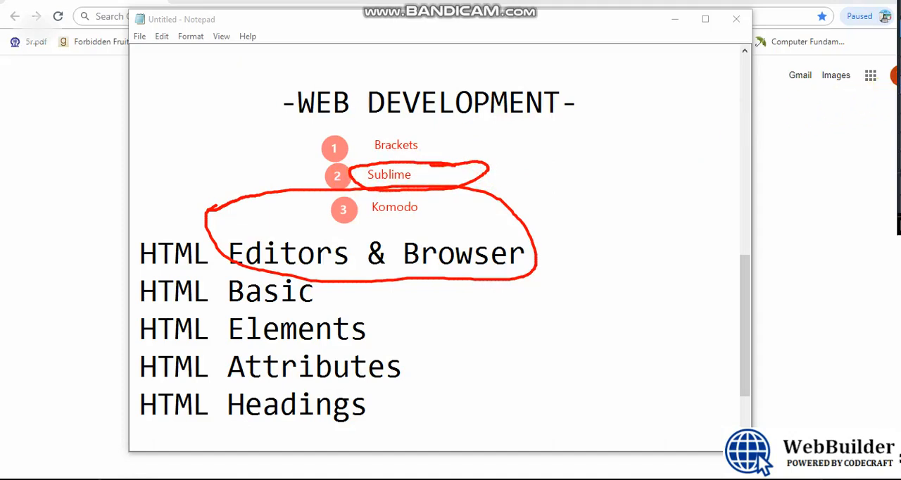
mouse_move(507, 222)
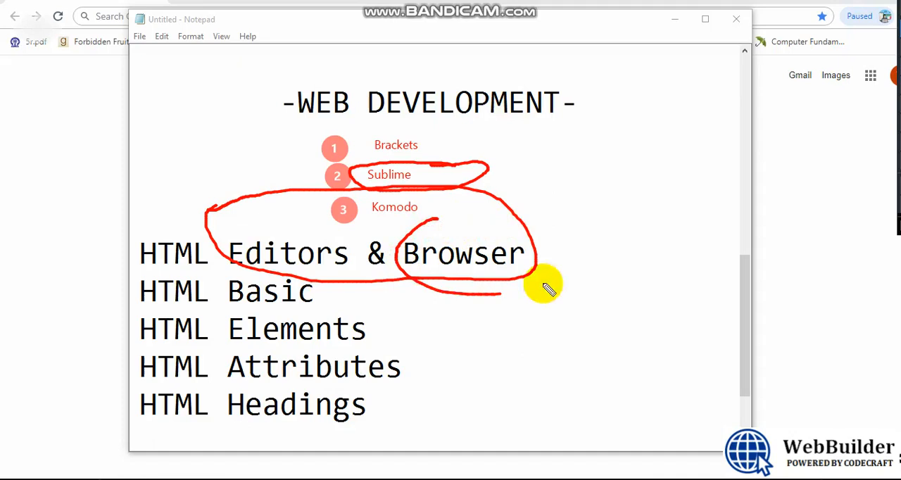
- Draw a separate red circle around the word 'Browser'
drag(550, 289, 443, 233)
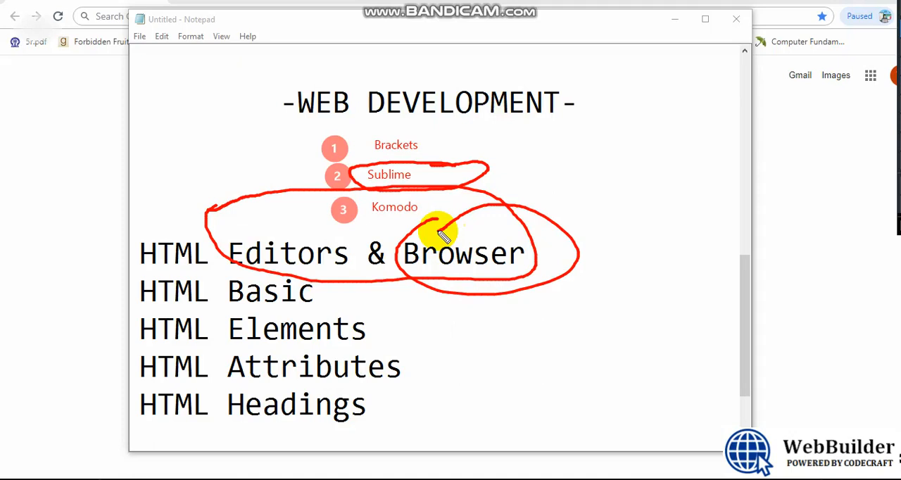
mouse_move(394, 187)
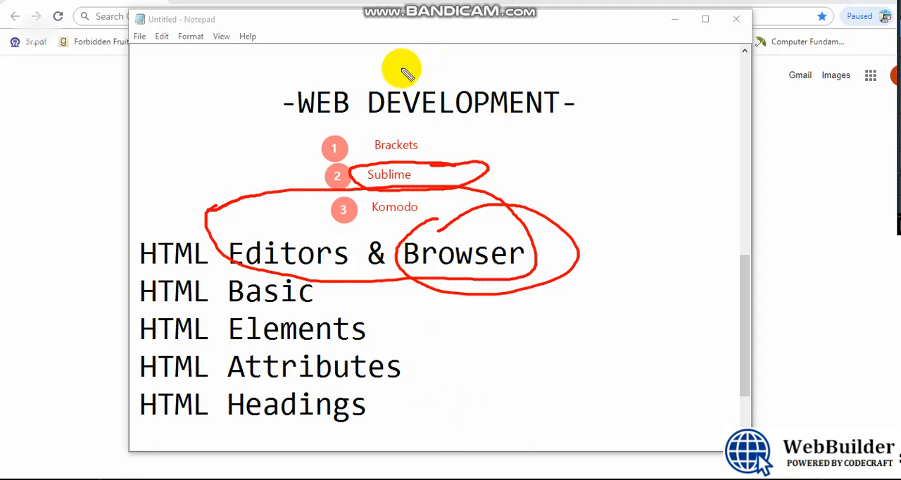
mouse_move(426, 125)
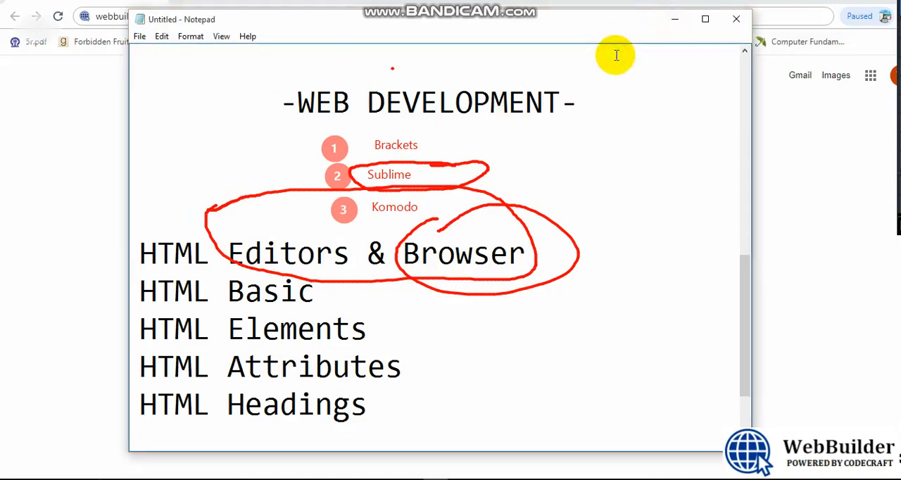
- Type the webbuilder7.com link ending in 'sublime' at the top of the notes
text(https://webbuilder7.com/en/adminhsb)
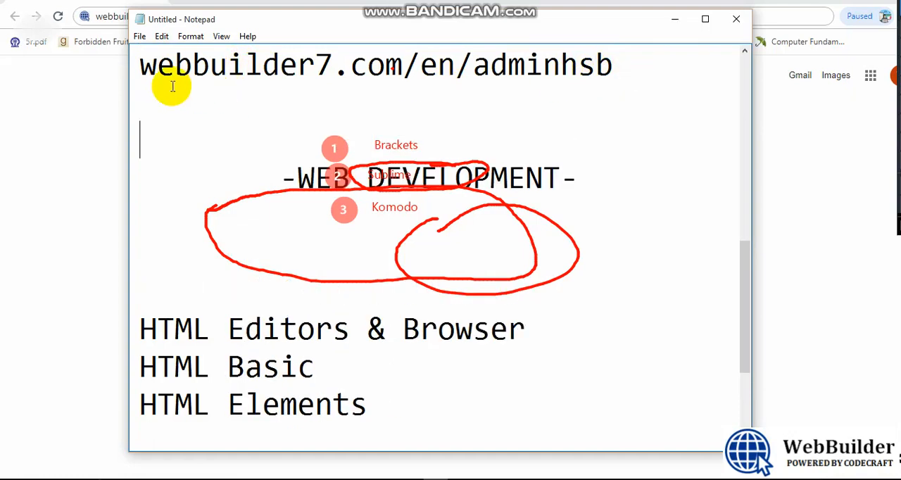
mouse_move(379, 64)
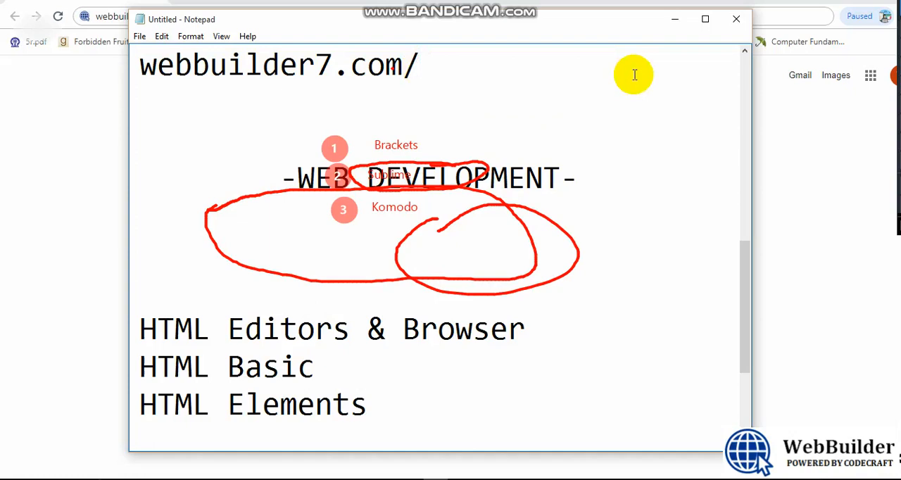
text(sublime.zip)
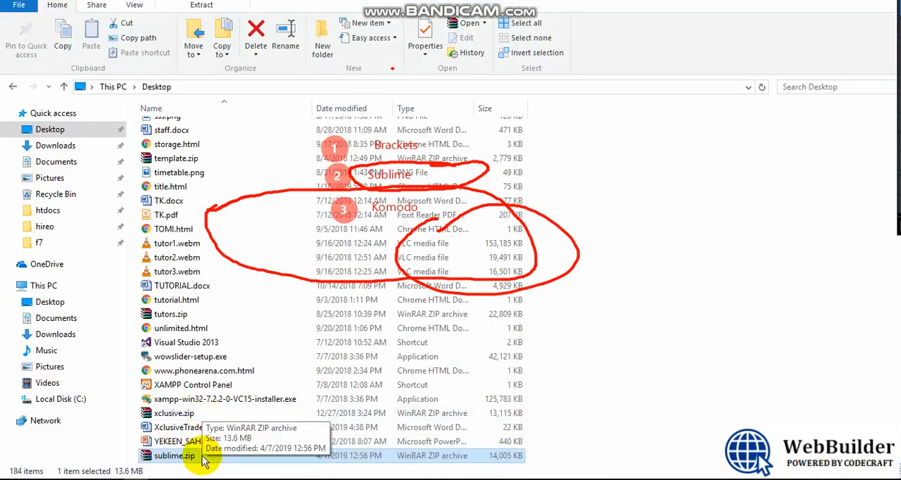
- Bring up the context menu for sublime.zip on the Desktop to extract it
right_click(174, 455)
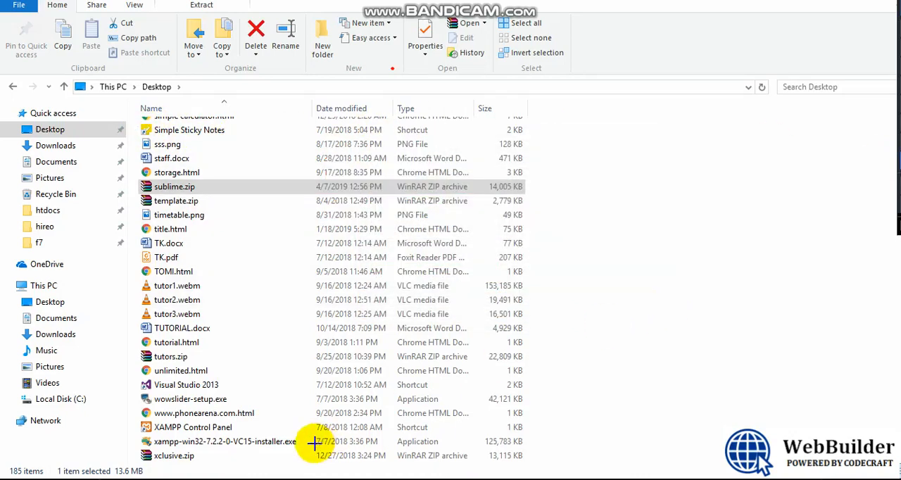
mouse_move(363, 363)
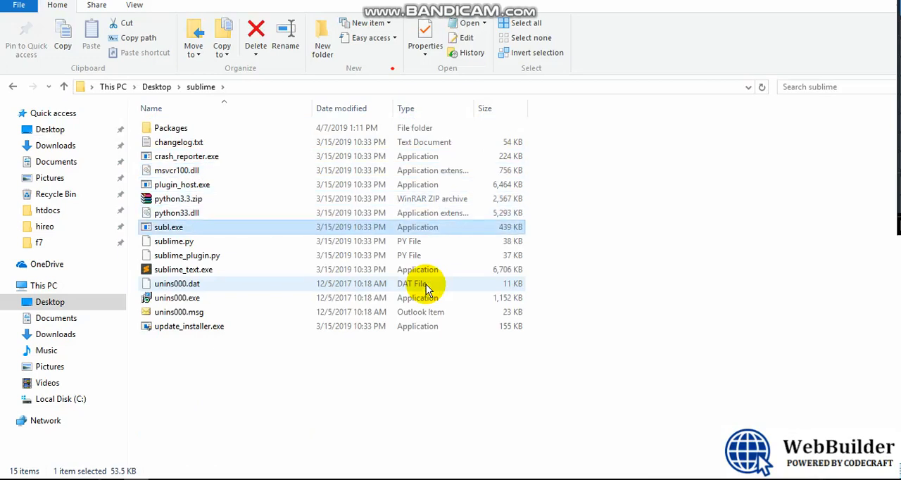
- Pin sublime_text.exe from the extracted sublime folder to the taskbar
click(183, 269)
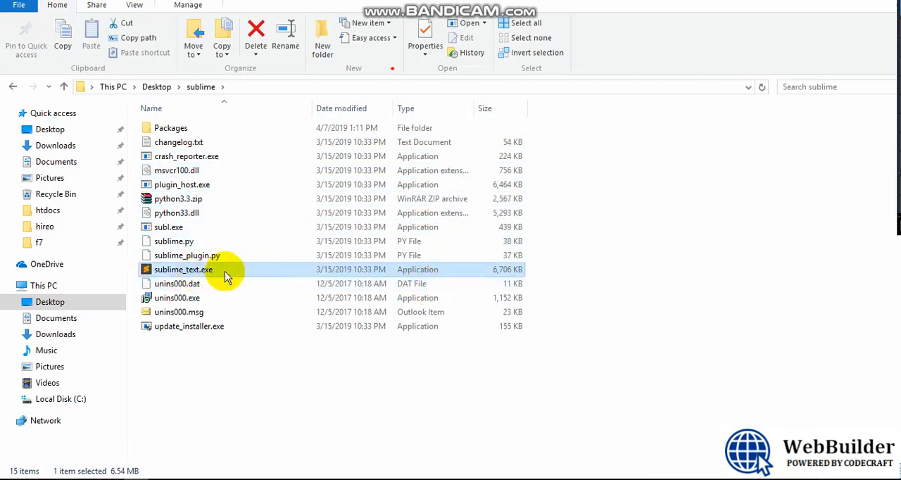
mouse_move(200, 273)
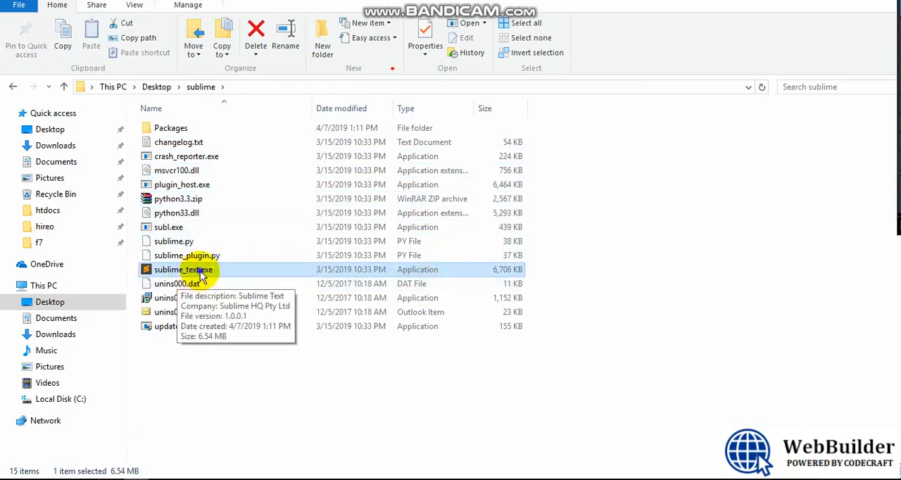
right_click(182, 270)
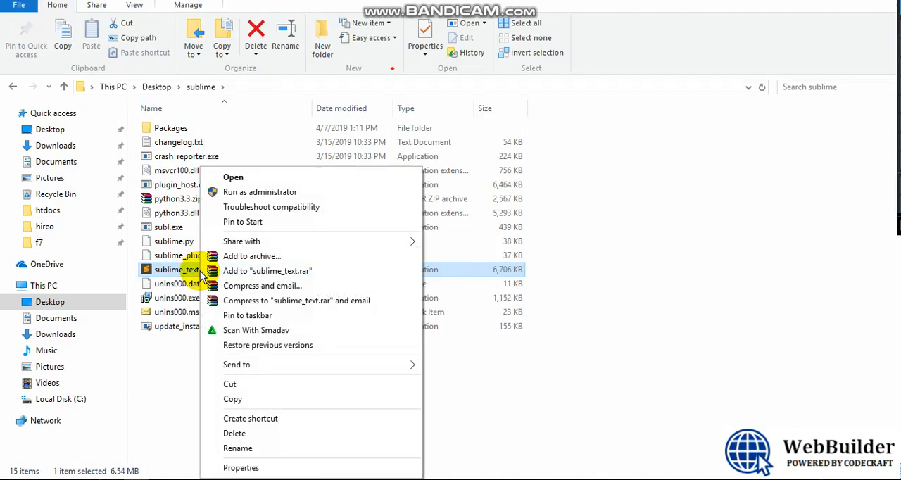
mouse_move(275, 374)
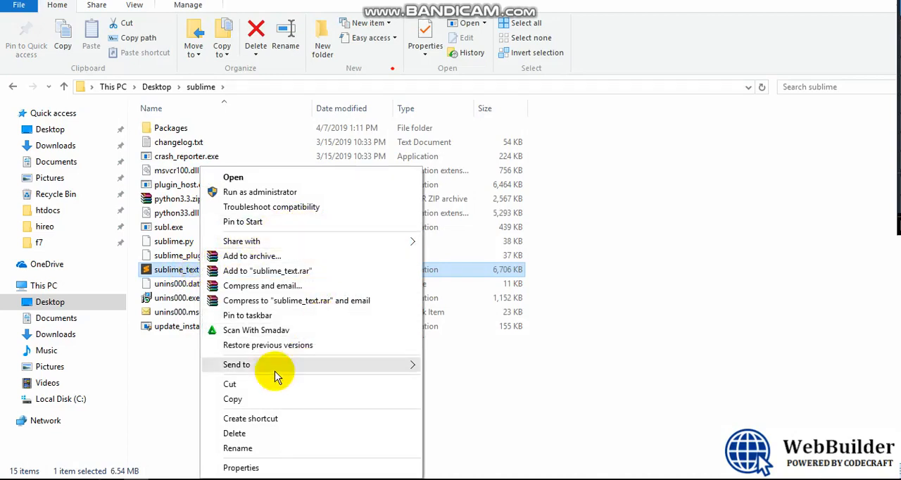
mouse_move(257, 316)
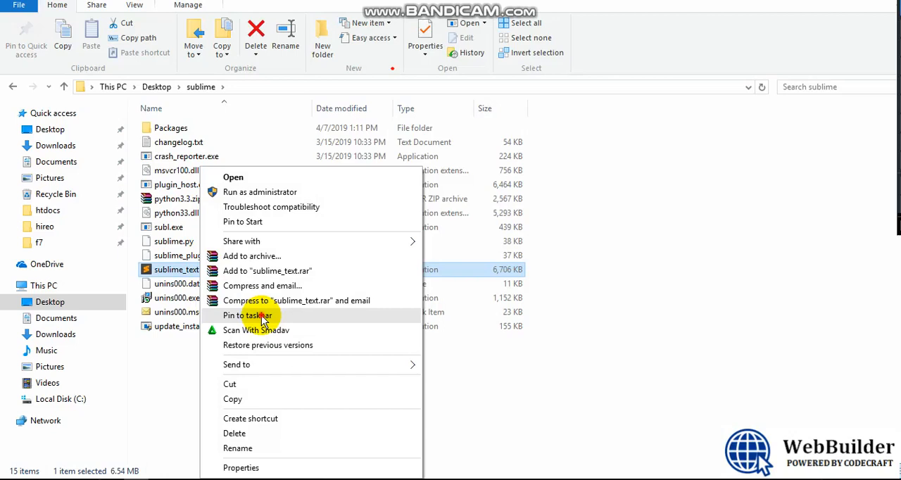
click(247, 314)
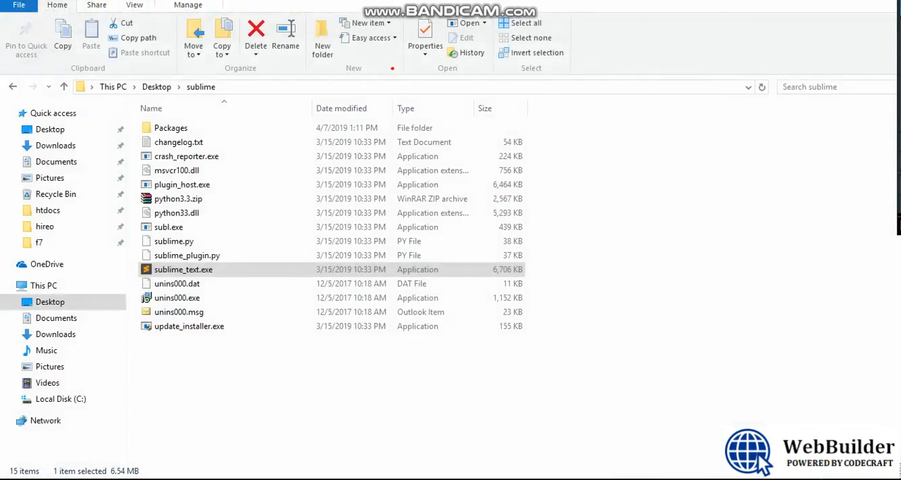
mouse_move(399, 363)
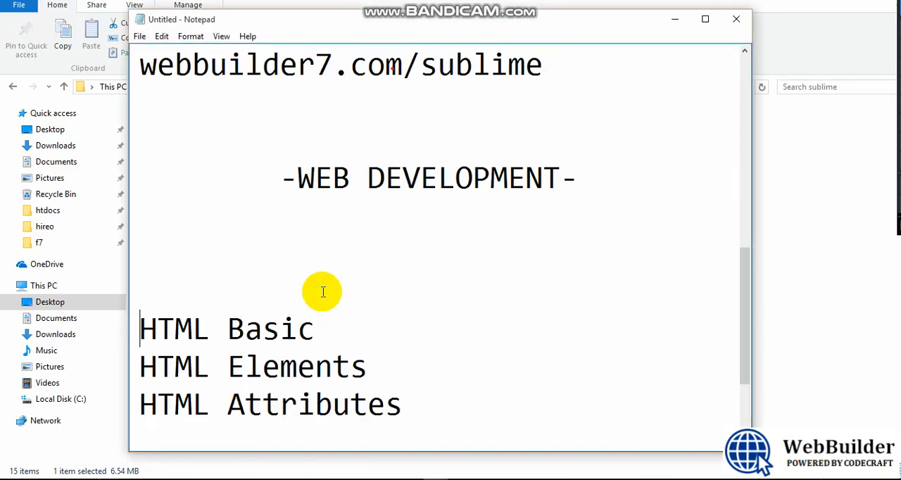
scroll(down, 3)
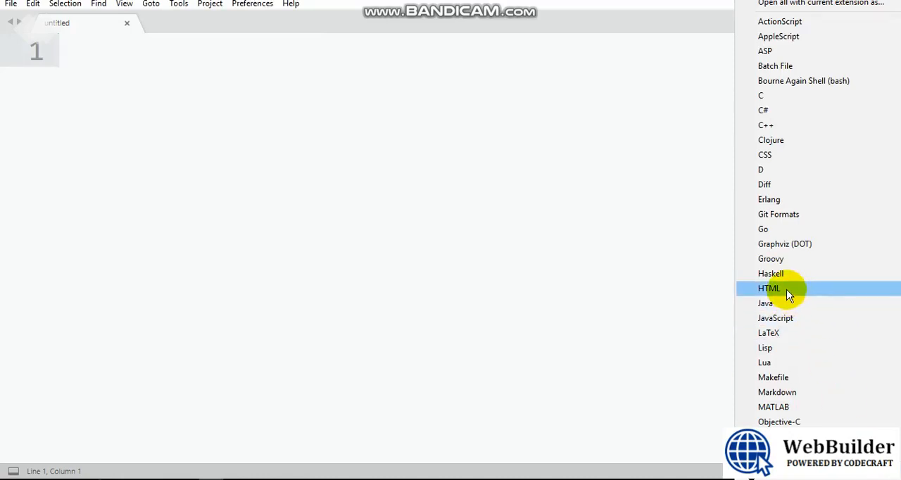
- Set the file's syntax to HTML and expand the html snippet into boilerplate
click(770, 288)
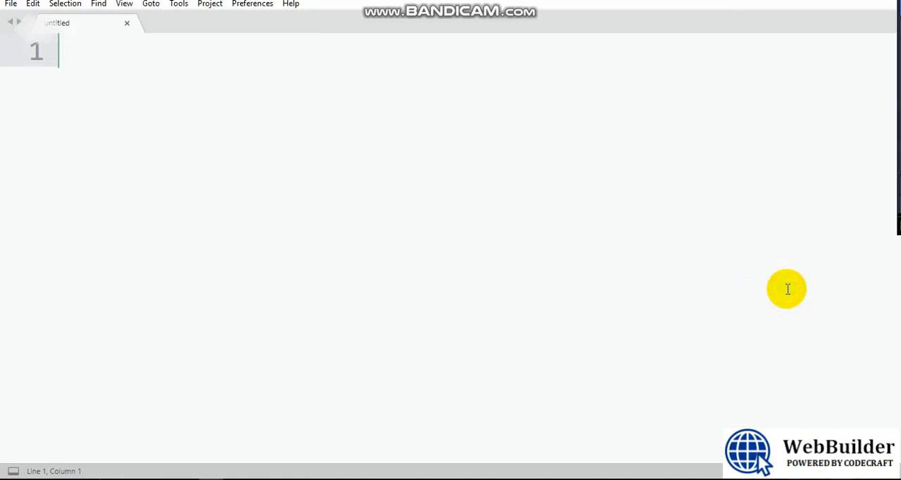
mouse_move(119, 50)
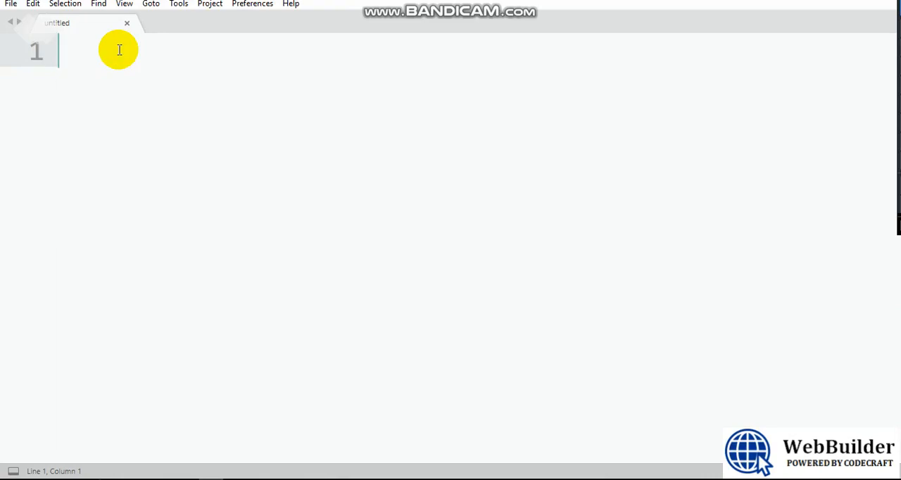
text(<)
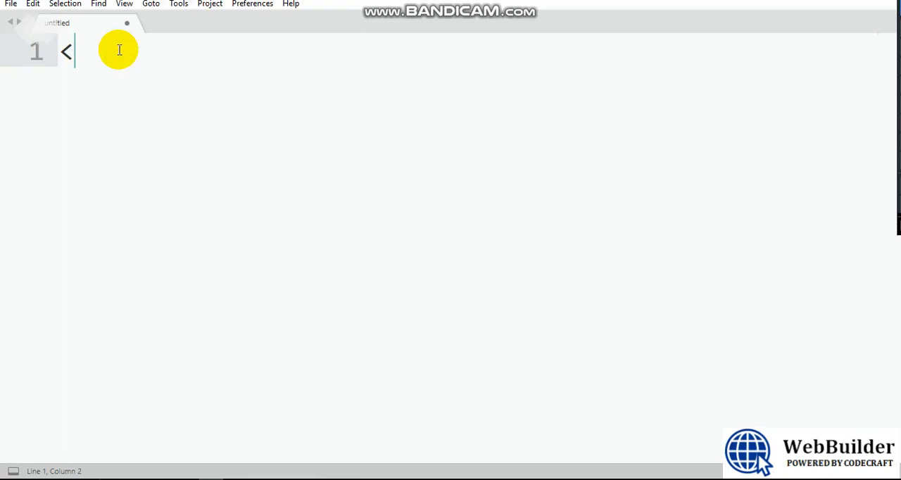
text(ht)
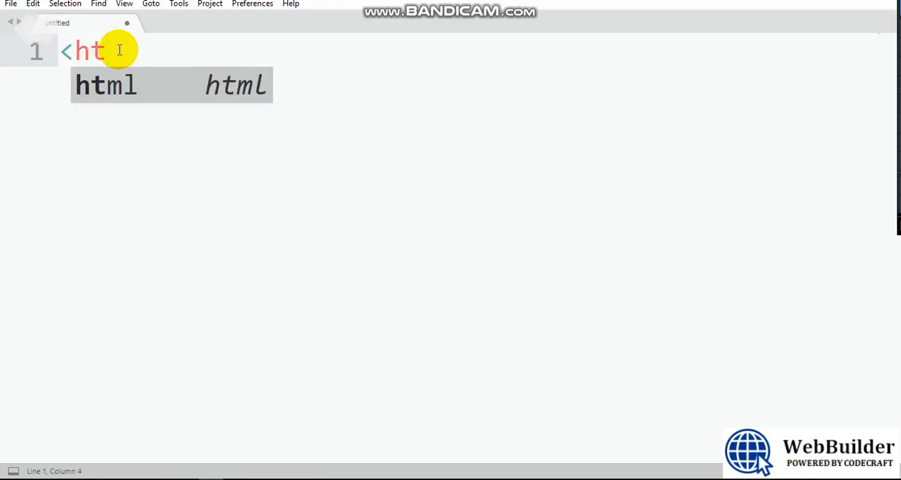
key(Tab)
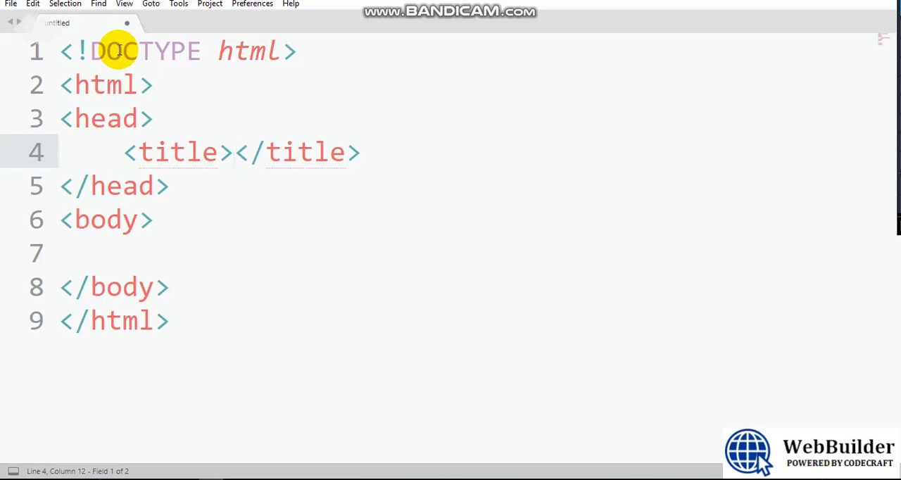
- Enter EXAMPLE ONE as the page title
text(EXAMP)
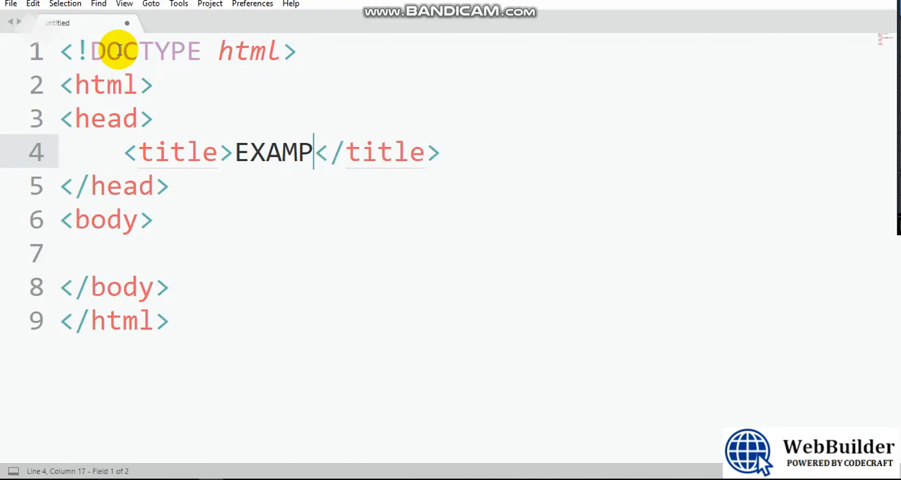
text(LE ONE)
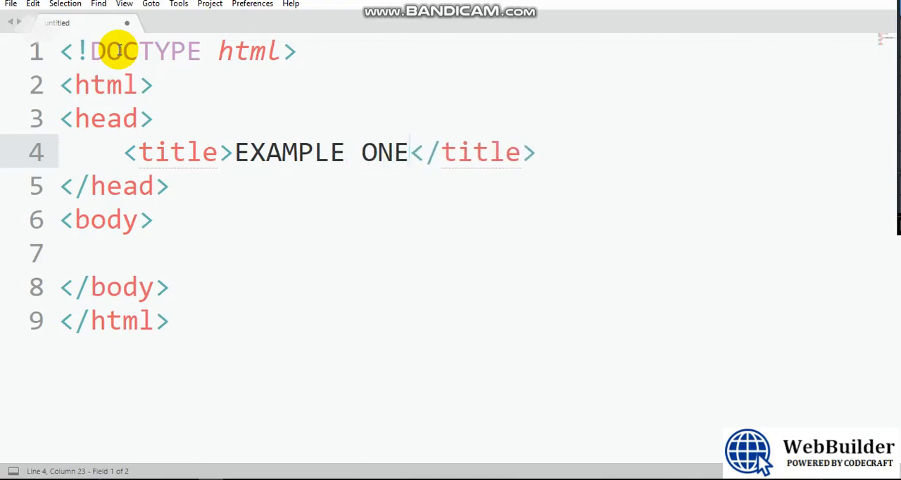
mouse_move(148, 120)
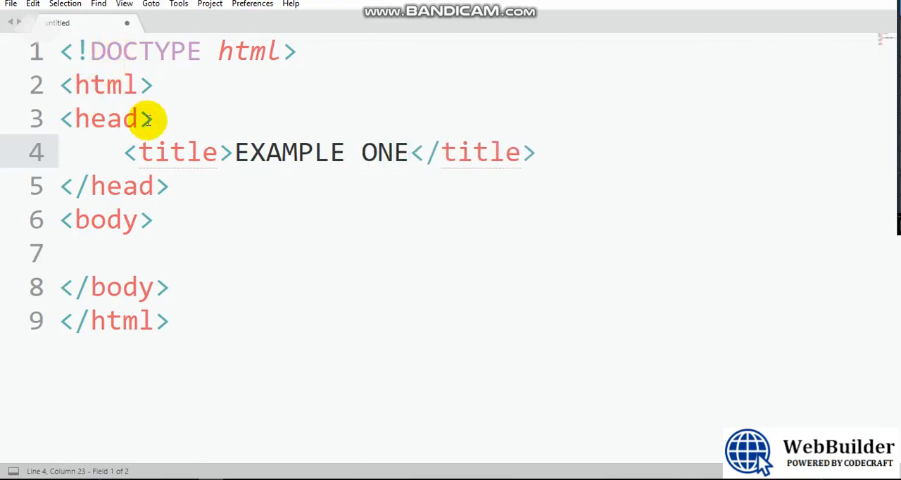
click(211, 250)
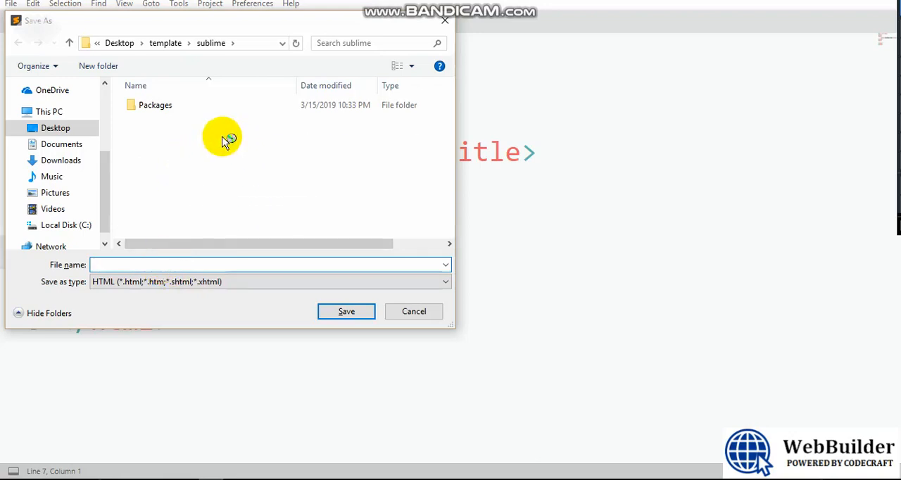
mouse_move(262, 157)
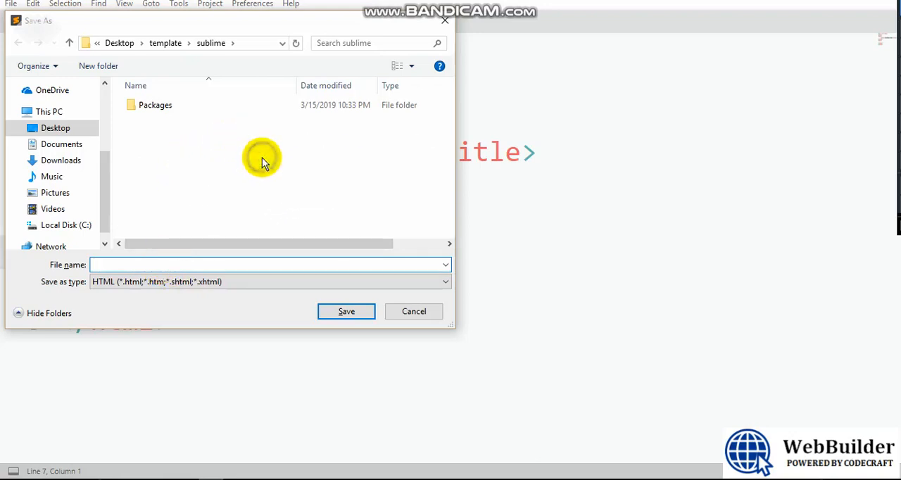
- Create an 'examples' folder on the Desktop and save the page there as index.html
right_click(262, 159)
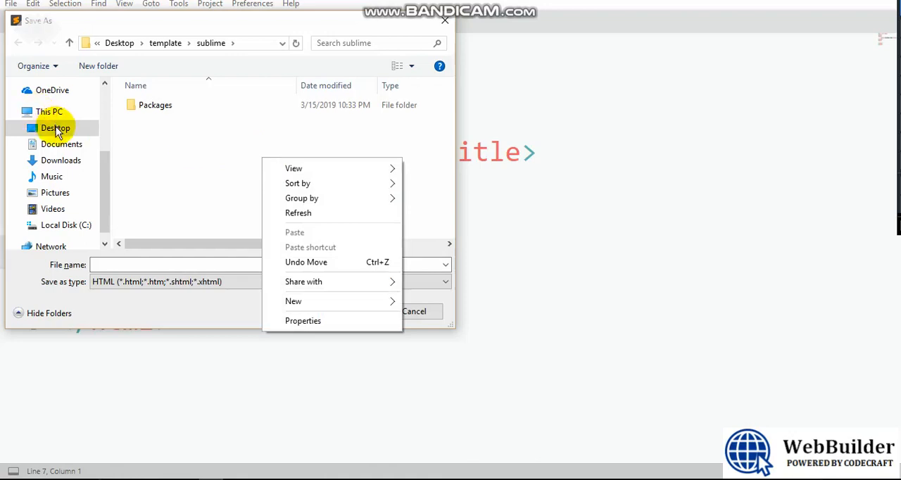
click(55, 127)
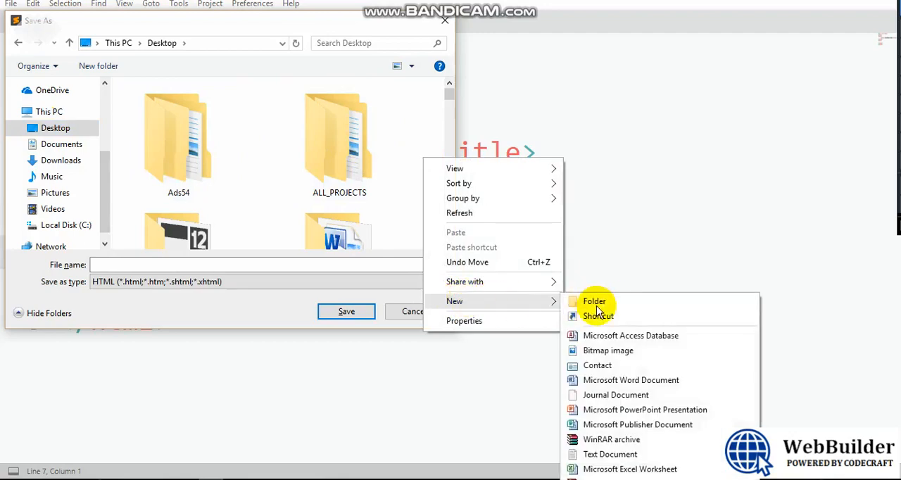
click(594, 301)
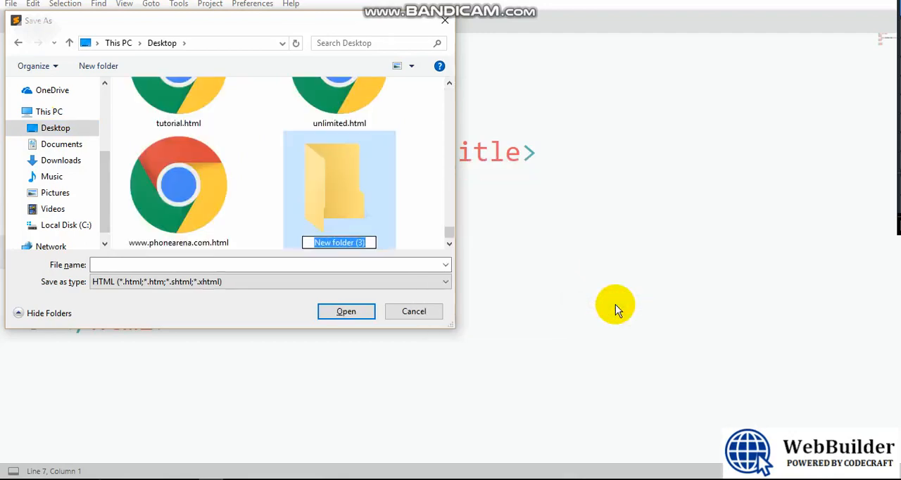
text(examples)
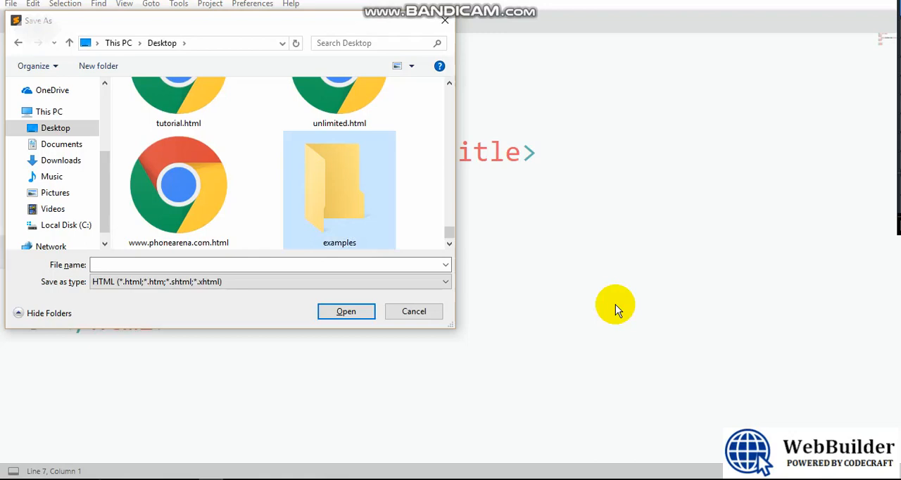
double_click(339, 187)
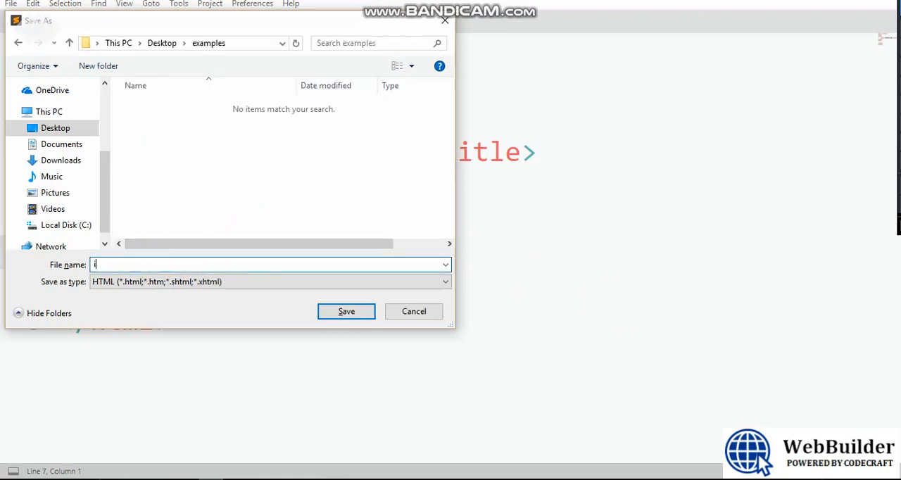
text(index.html)
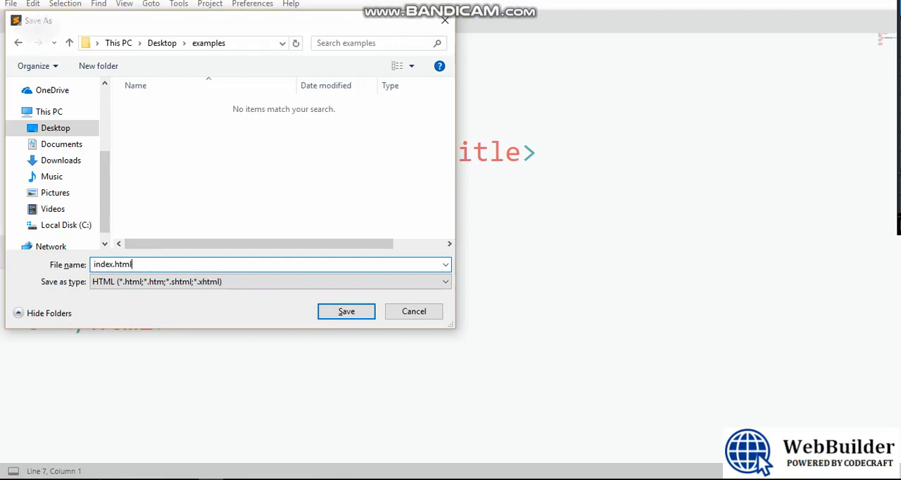
click(346, 311)
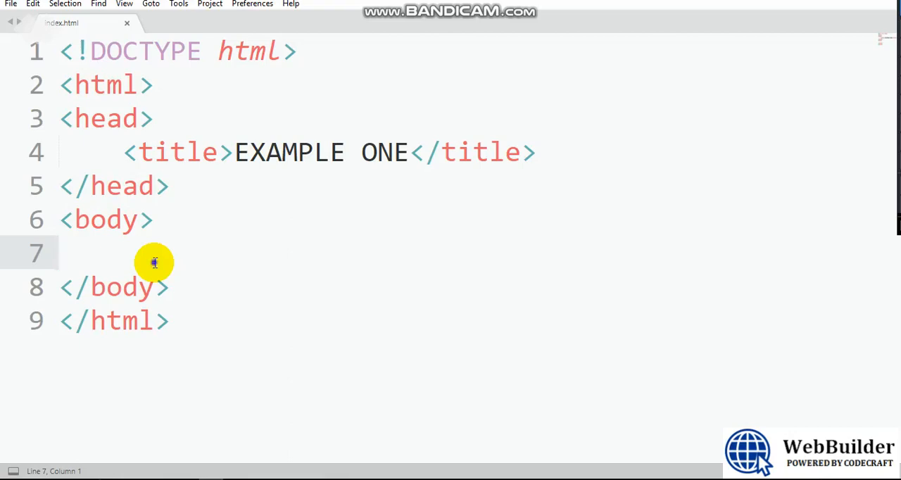
- Navigate File Explorer from the Sublime program folder up to Desktop via the address bar
right_click(153, 263)
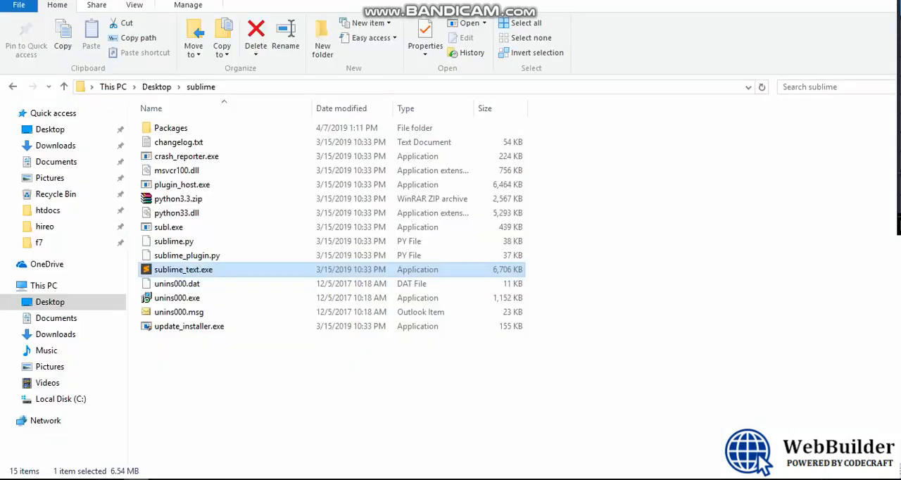
click(157, 86)
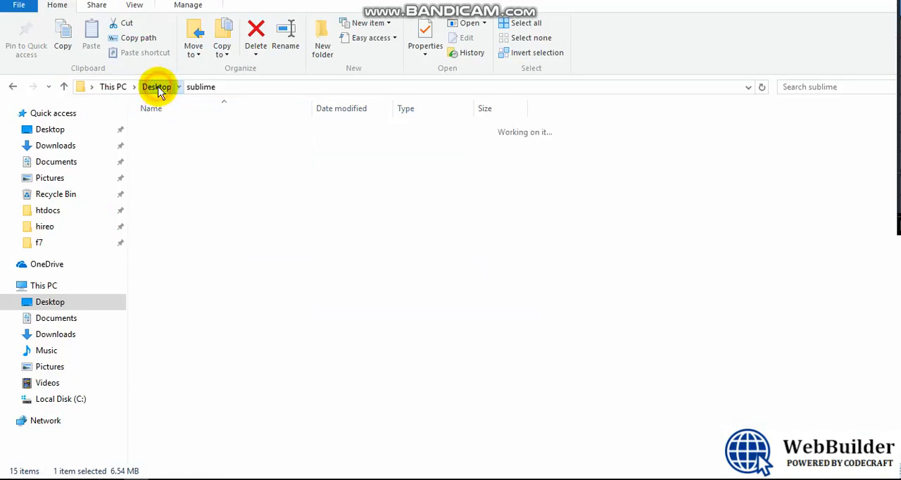
click(157, 86)
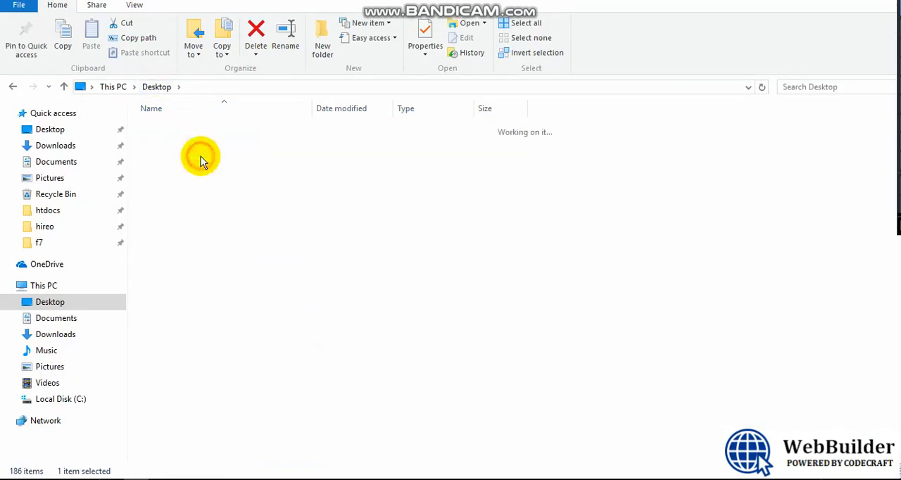